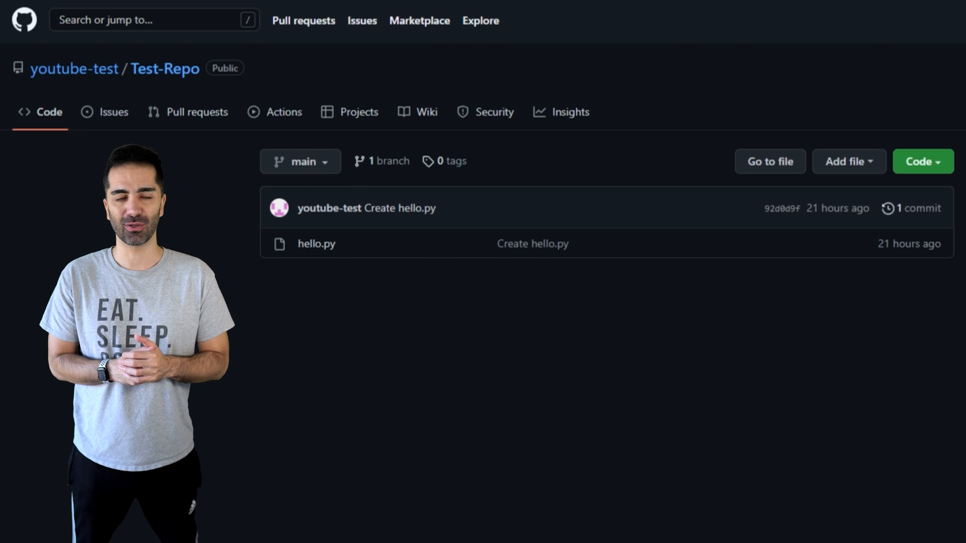
Start forking youtube-test/Test-Repo into the sam-rez account, main branch only.
left_click(316, 244)
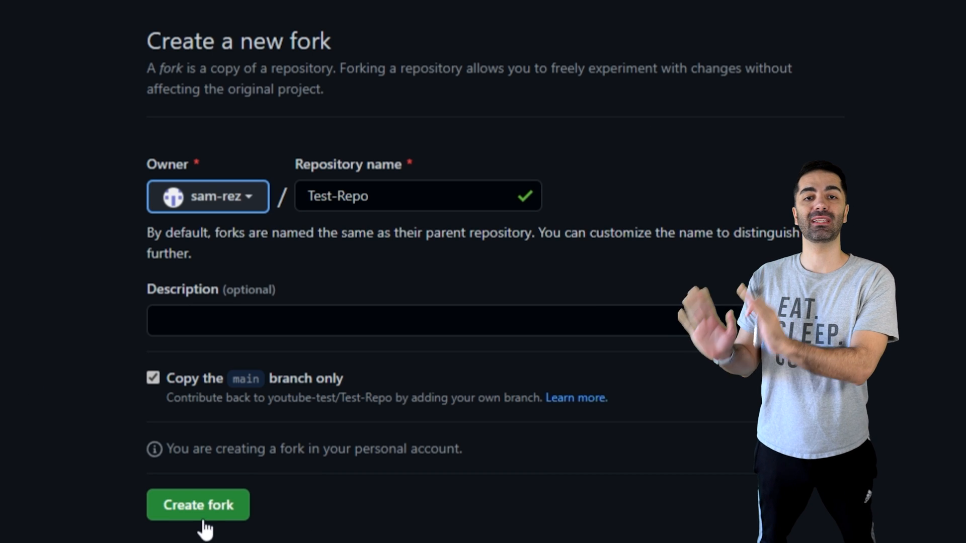
Create the sam-rez/Test-Repo fork and copy its HTTPS clone address.
left_click(197, 504)
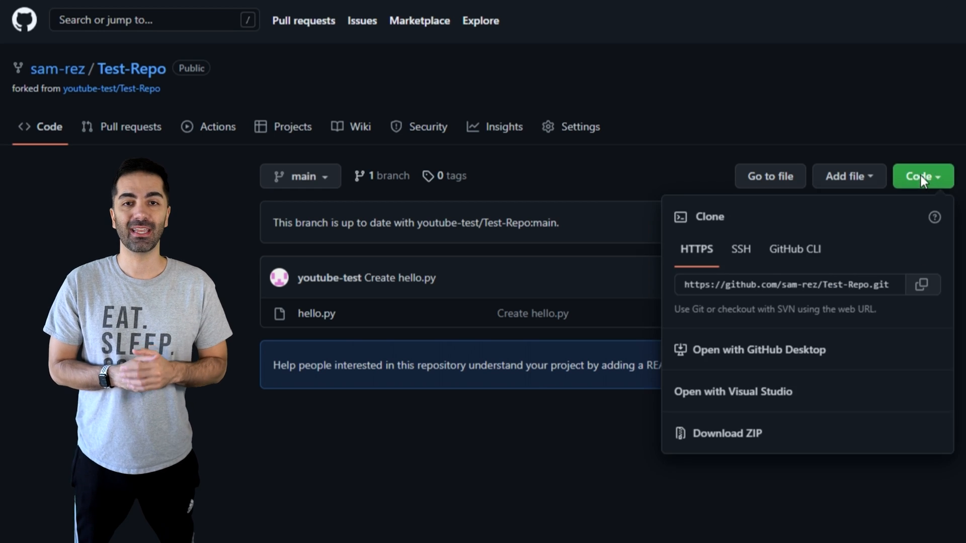
left_click(922, 283)
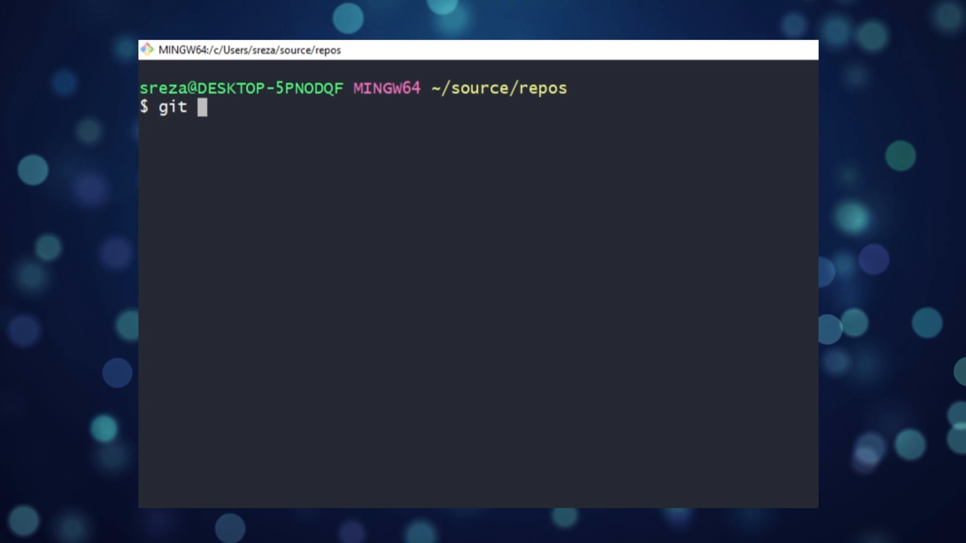
Clone the fork with git clone, cd into Test-Repo/ and checkout -b new_branch.
right_click(370, 148)
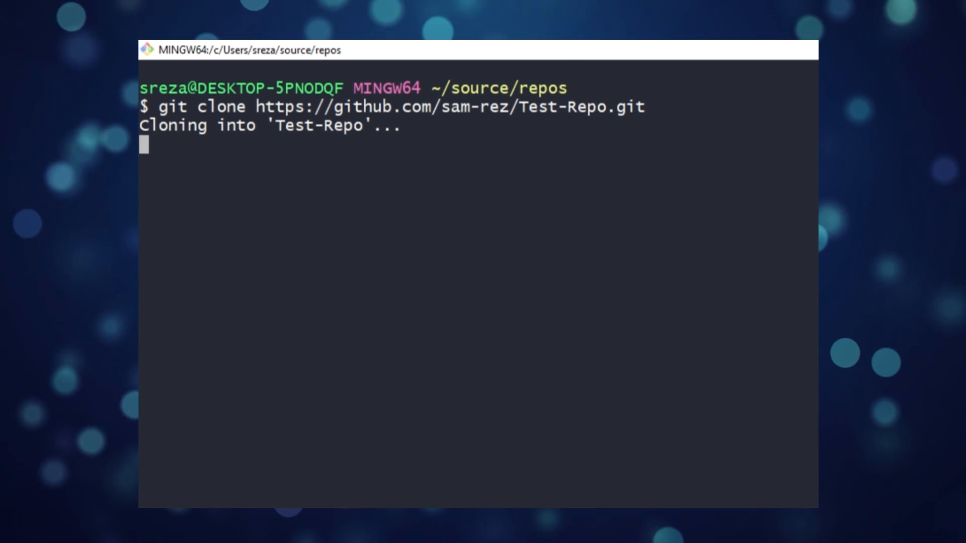
type("cd")
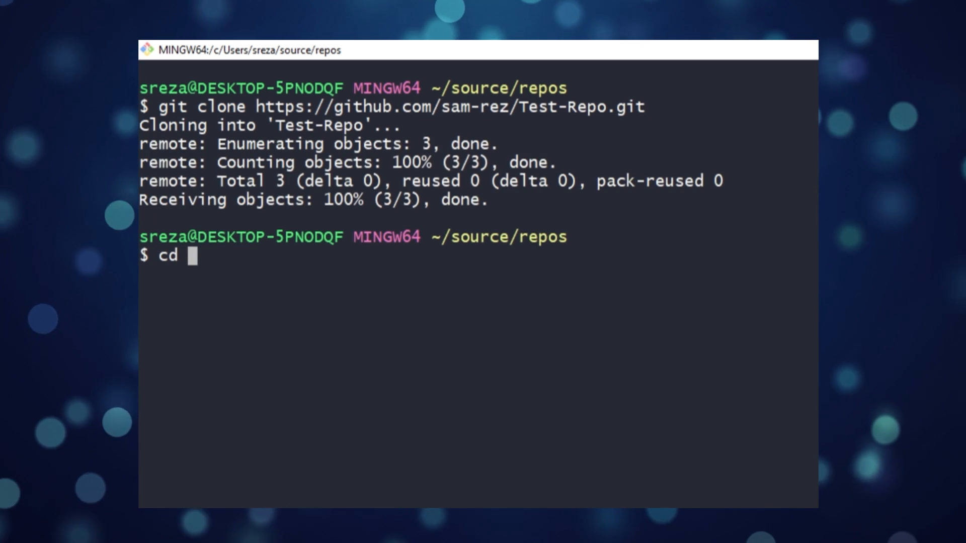
type("Test-Repo/")
type("git check")
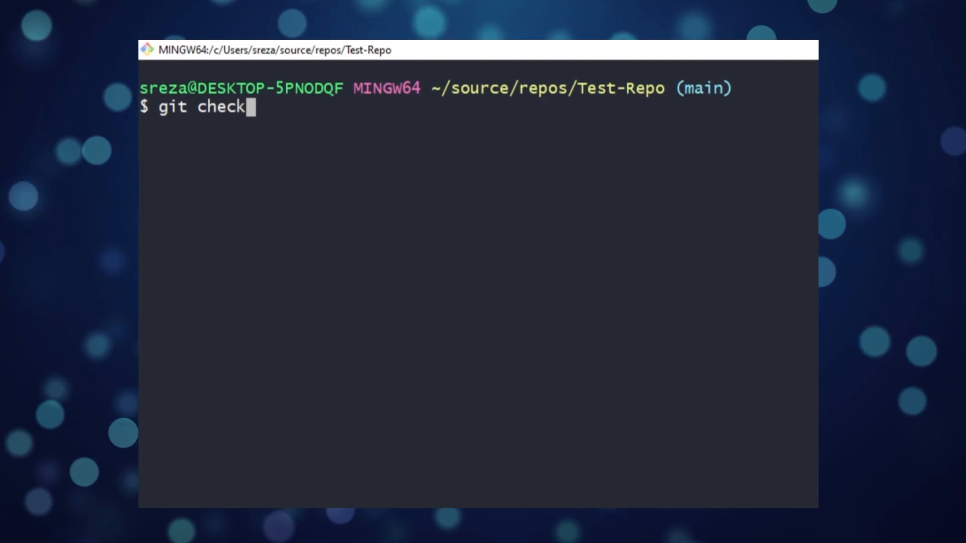
type("out -b ne")
type("v")
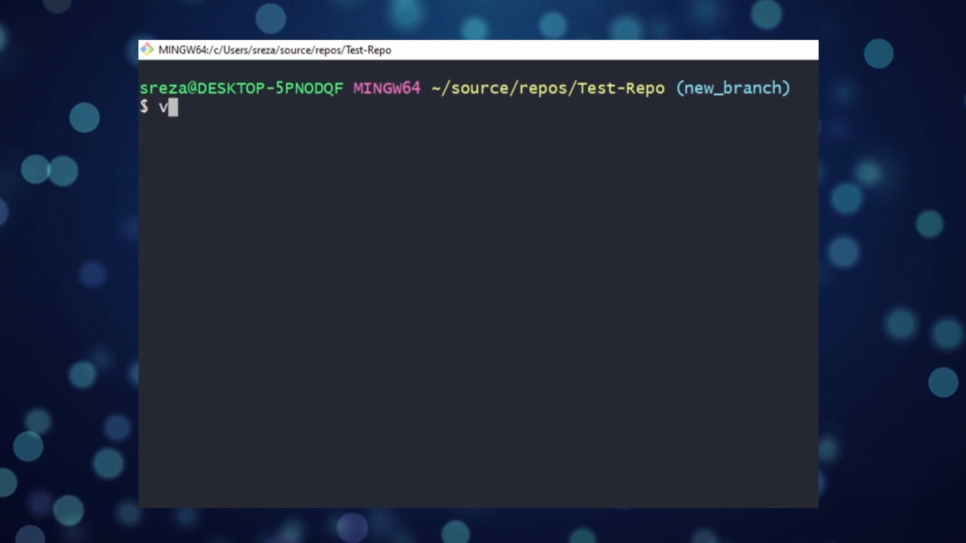
Edit hello.py in vim to print Hello YouTube! and check git status.
type("im hello.py")
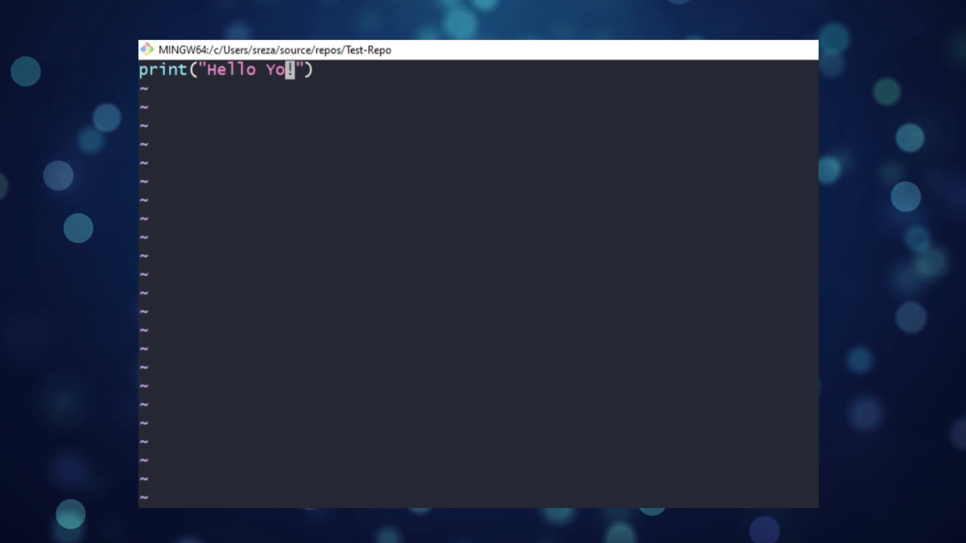
type("uTube")
type("git status")
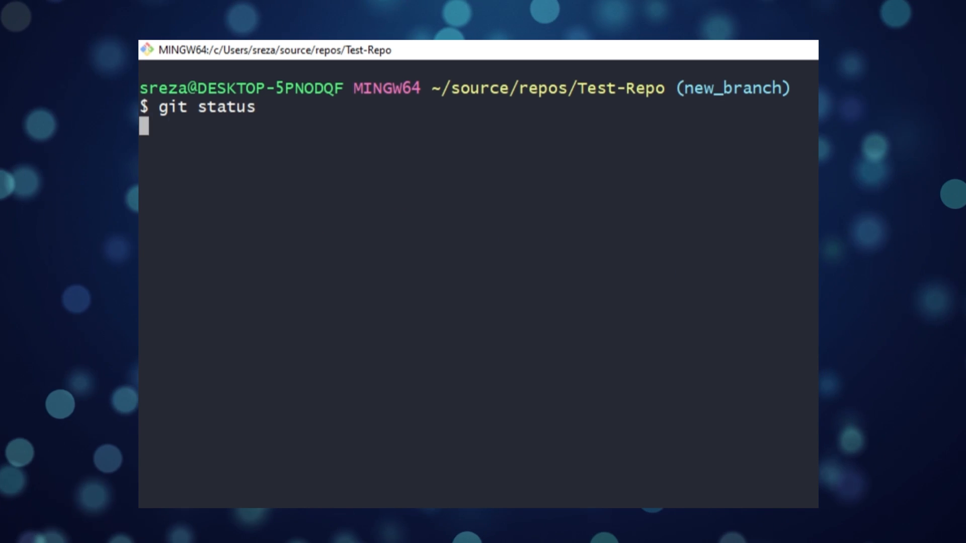
key("BackSpace")
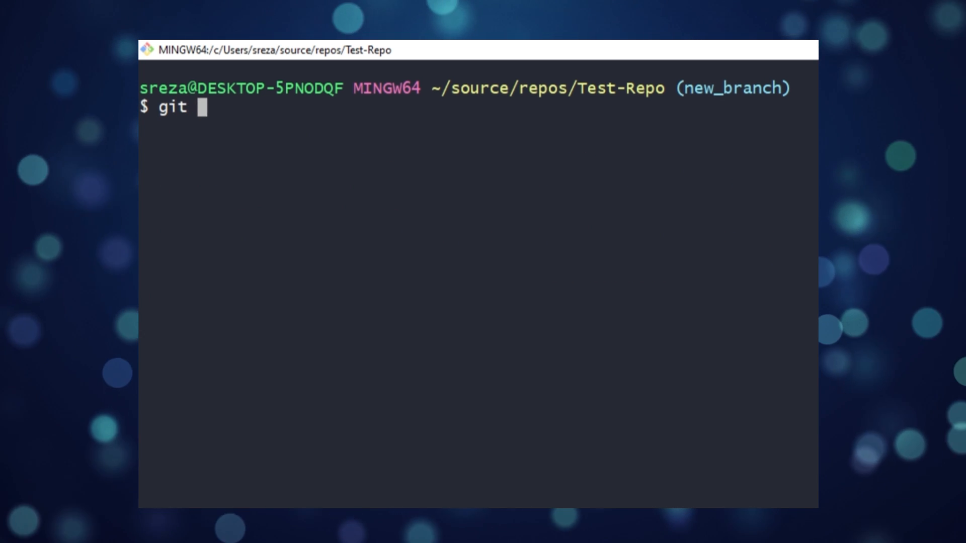
Stage hello.py and commit it with the message "Updated print statement".
type("add hello.py")
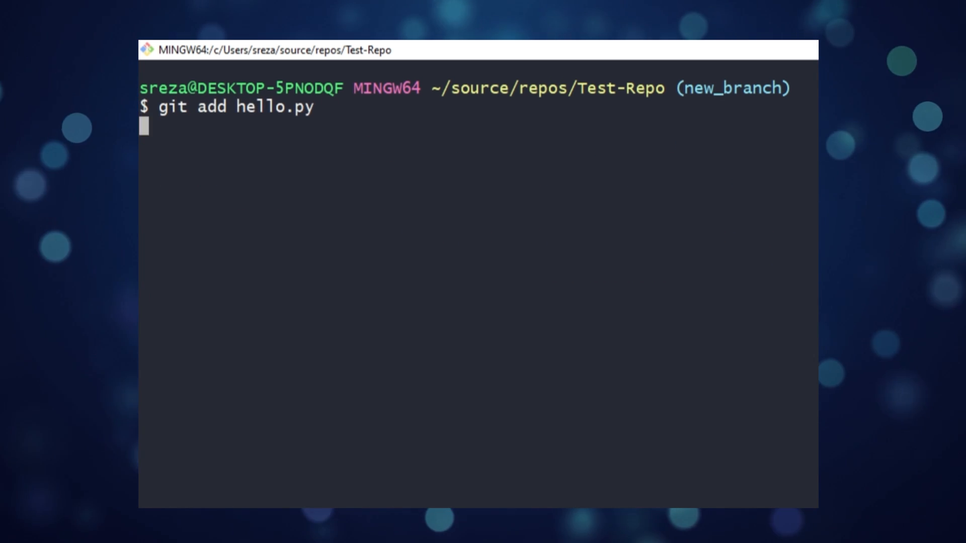
type("git")
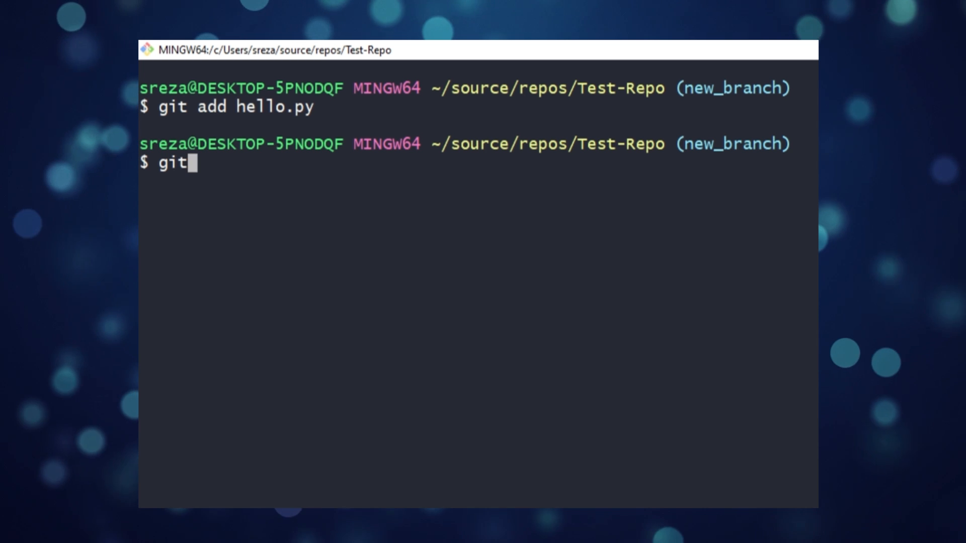
type("commit -m \"\"")
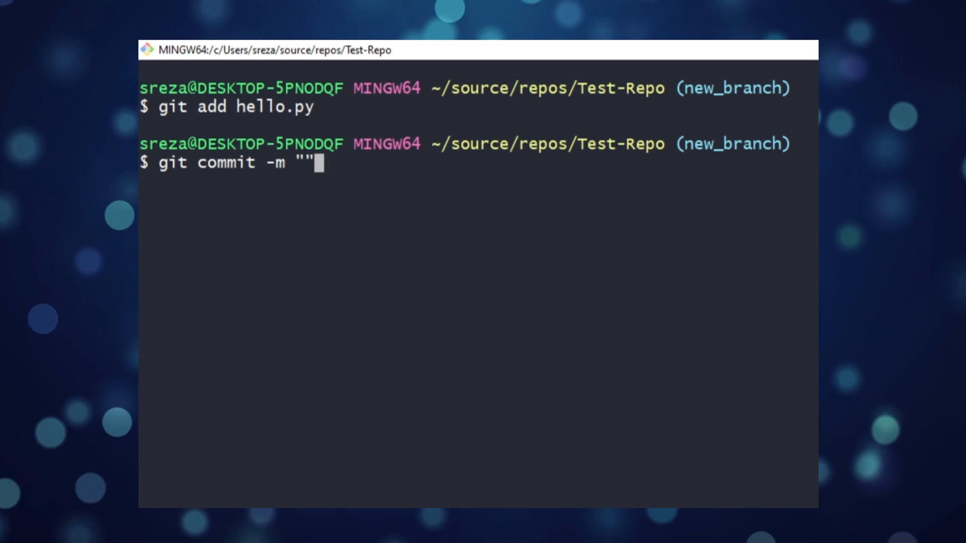
type("Updated prin")
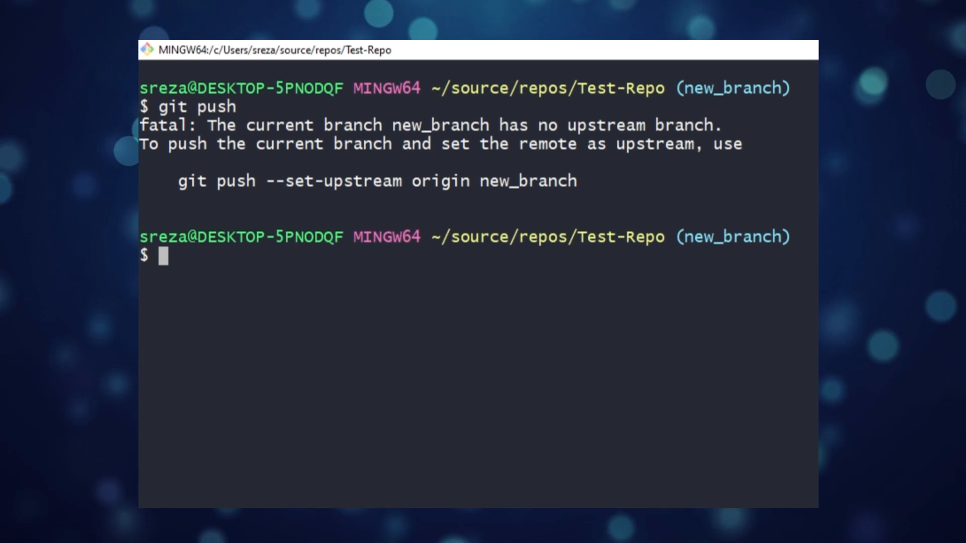
Push new_branch to the fork with git push --set-upstream origin new_branch.
type("g")
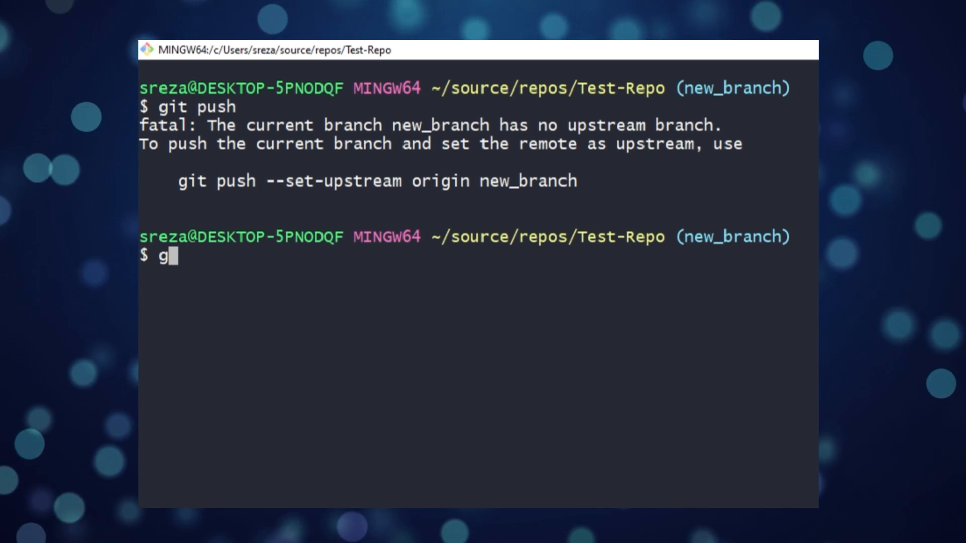
type("it push --set")
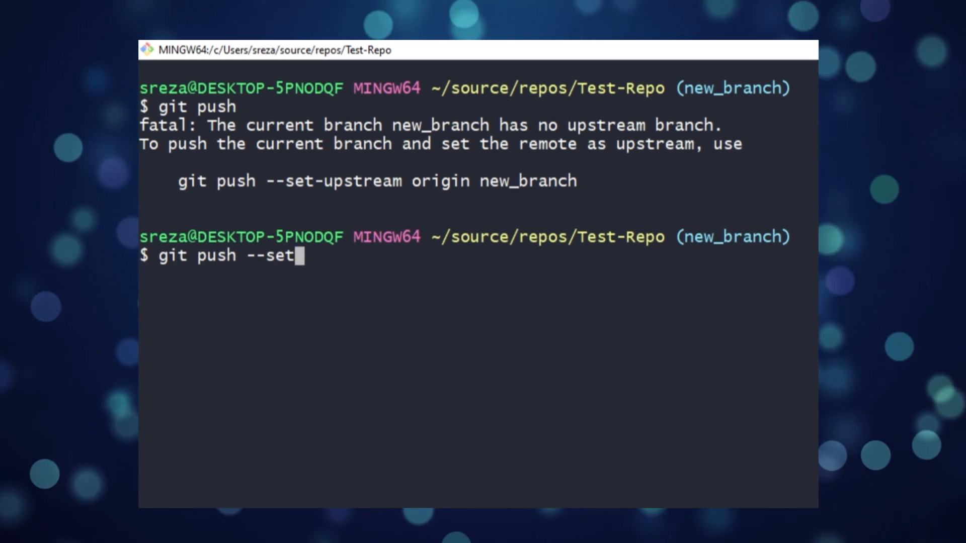
type("upstream origin ne")
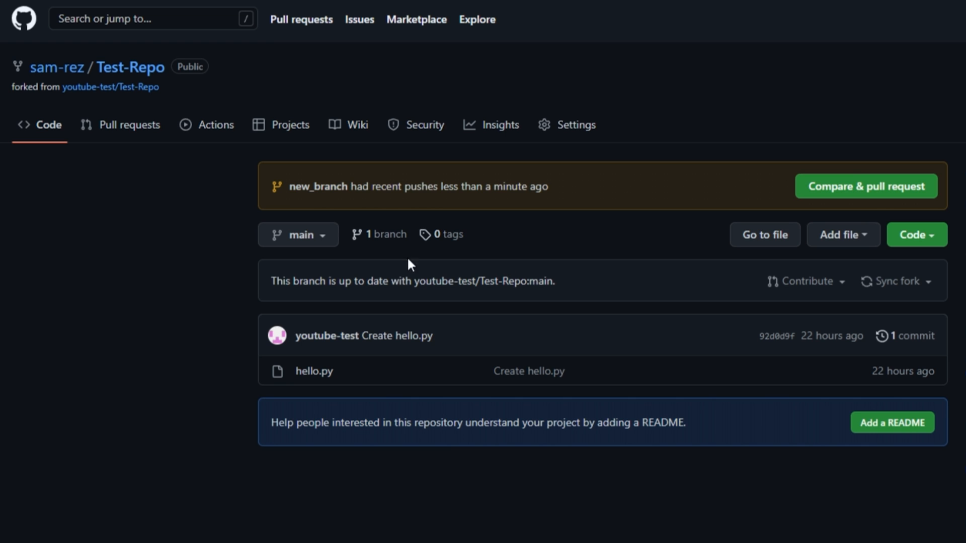
Compare the fork's new_branch against youtube-test main for a pull request.
left_click(129, 125)
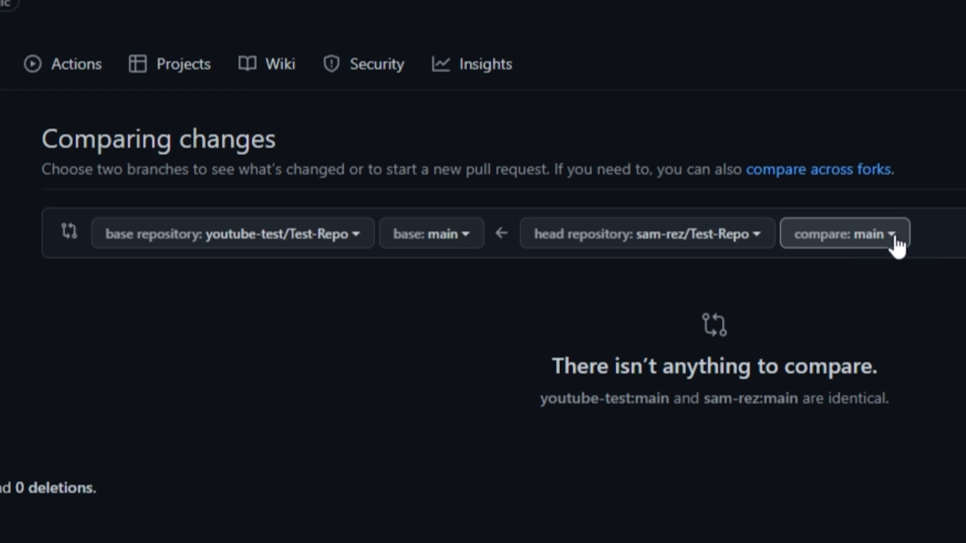
left_click(845, 232)
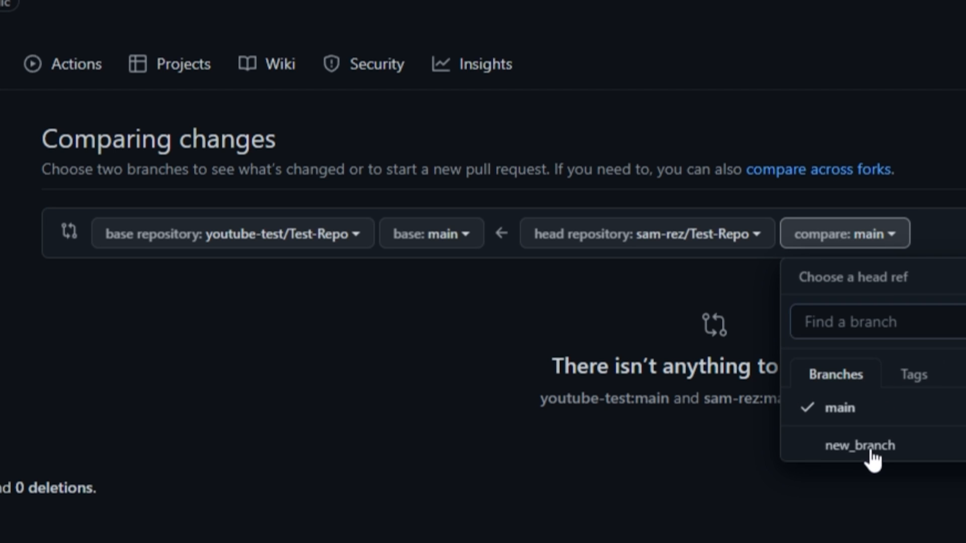
left_click(859, 444)
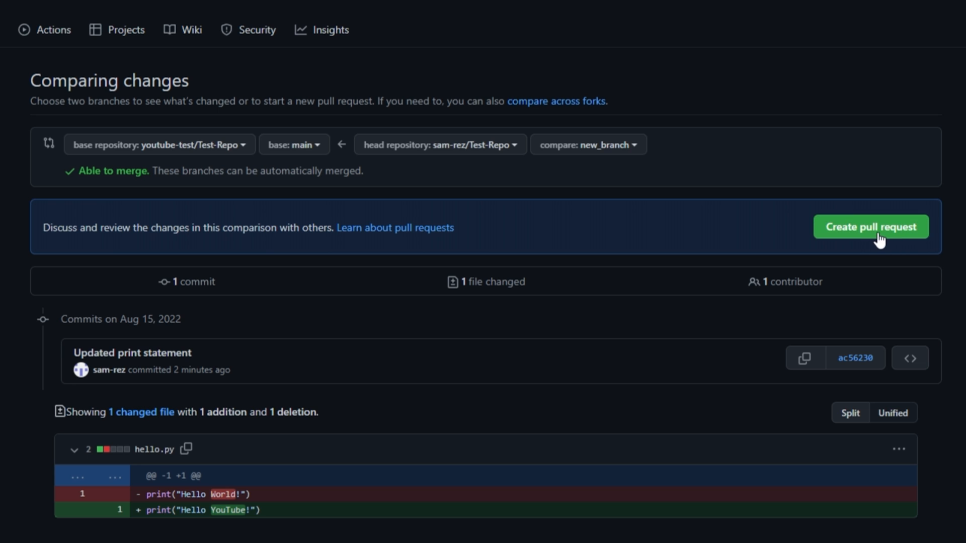
Submit the Updated print statement pull request and view the original repo's open pull requests.
left_click(870, 227)
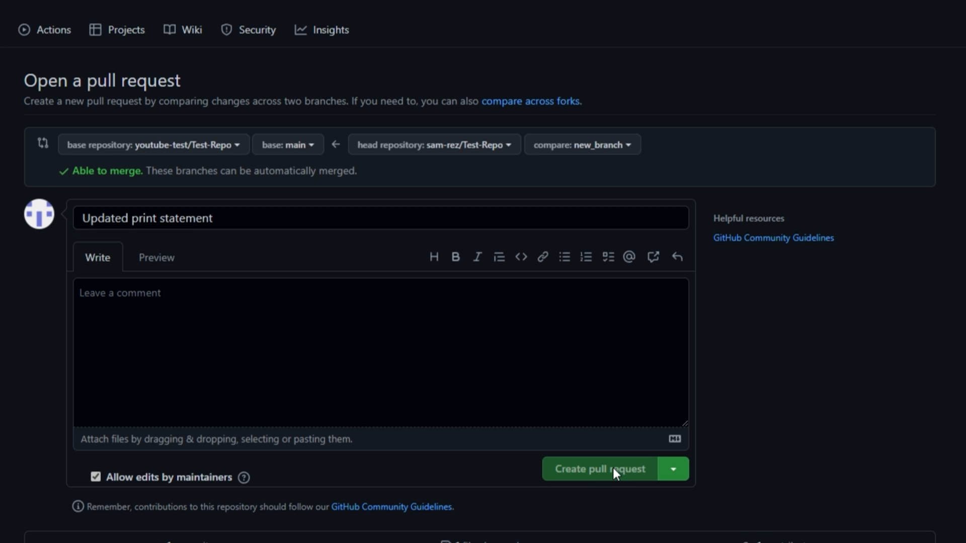
left_click(599, 468)
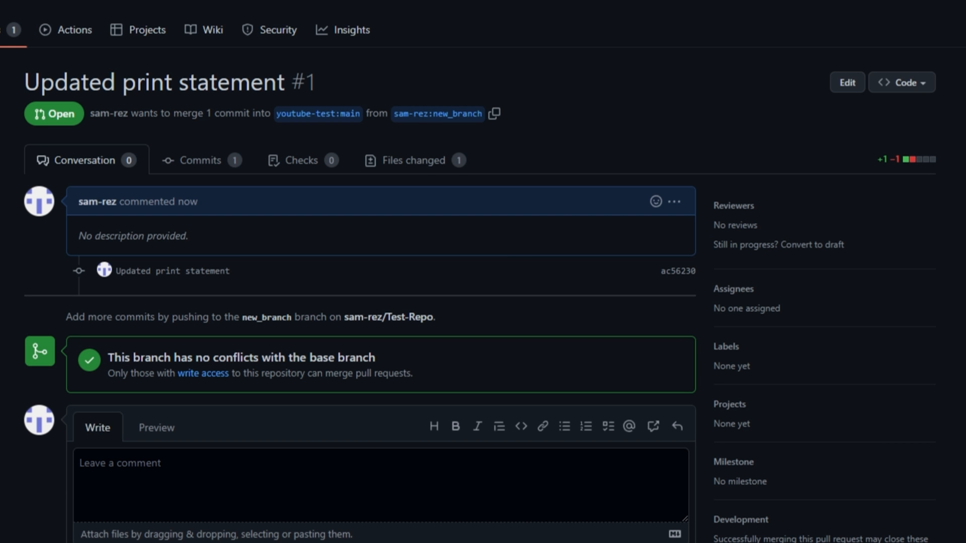
left_click(200, 111)
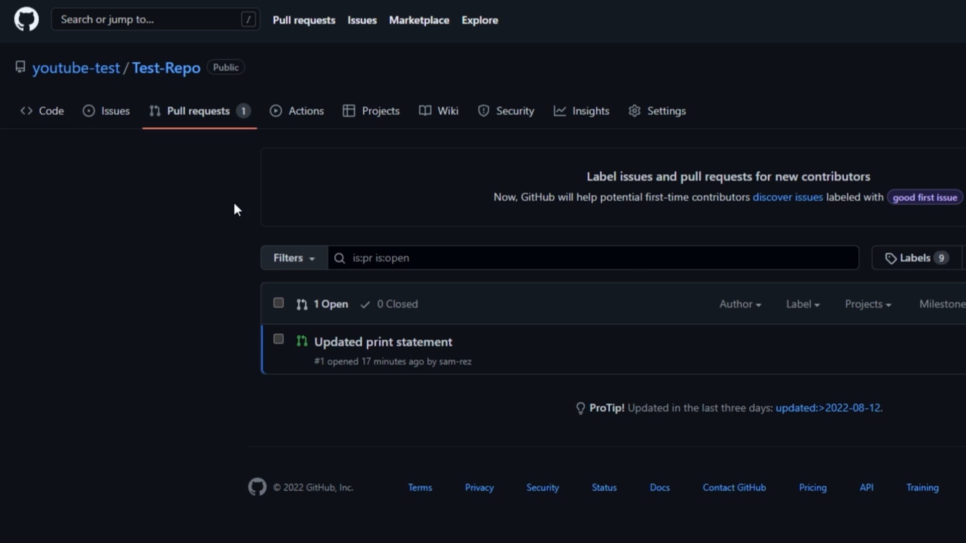
Look over pull request #1's commits and its hello.py file change.
left_click(382, 342)
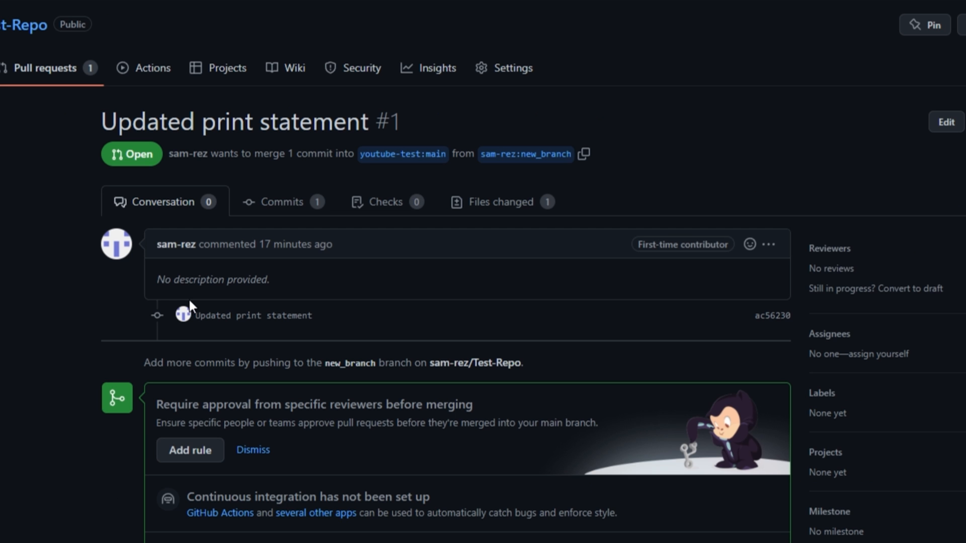
left_click(283, 201)
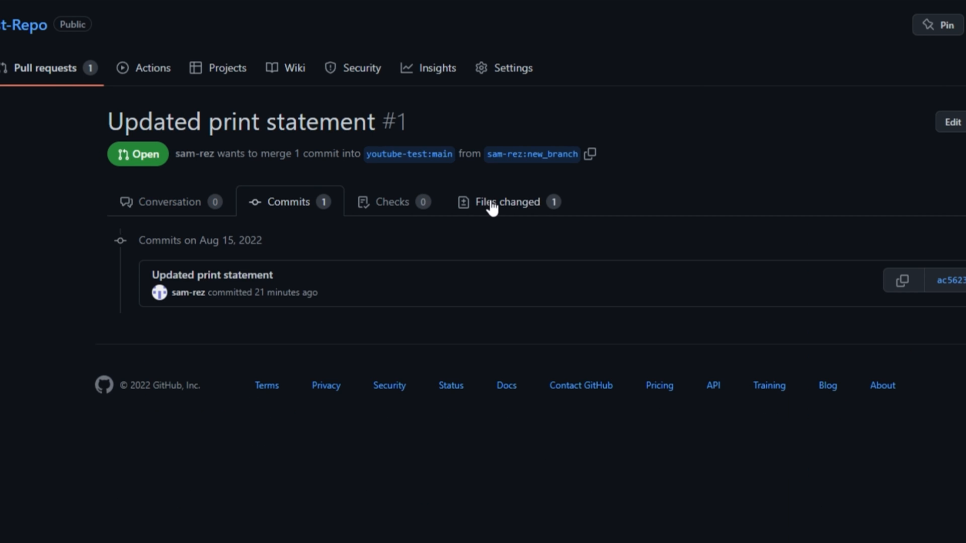
left_click(504, 202)
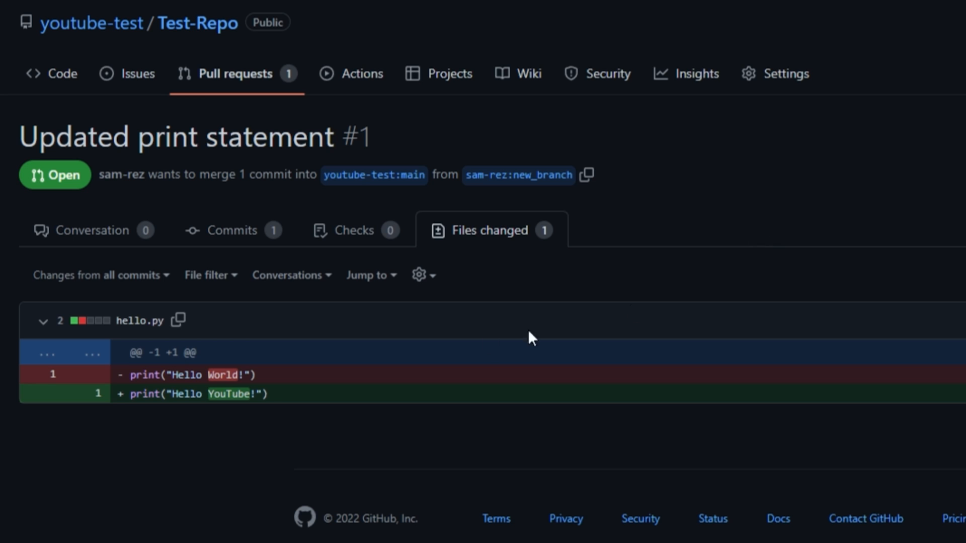
Review the changed print line with an LGTM! approval.
left_click(111, 393)
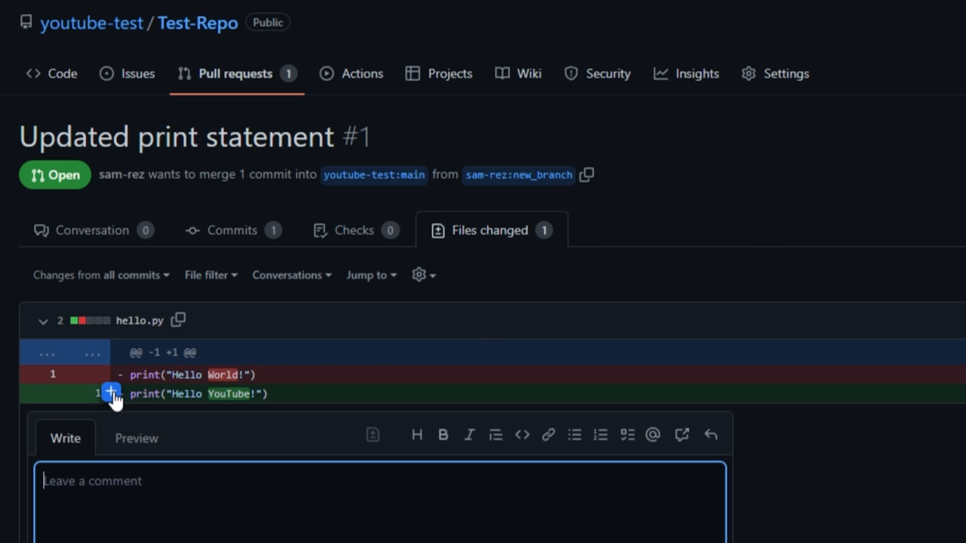
left_click(882, 166)
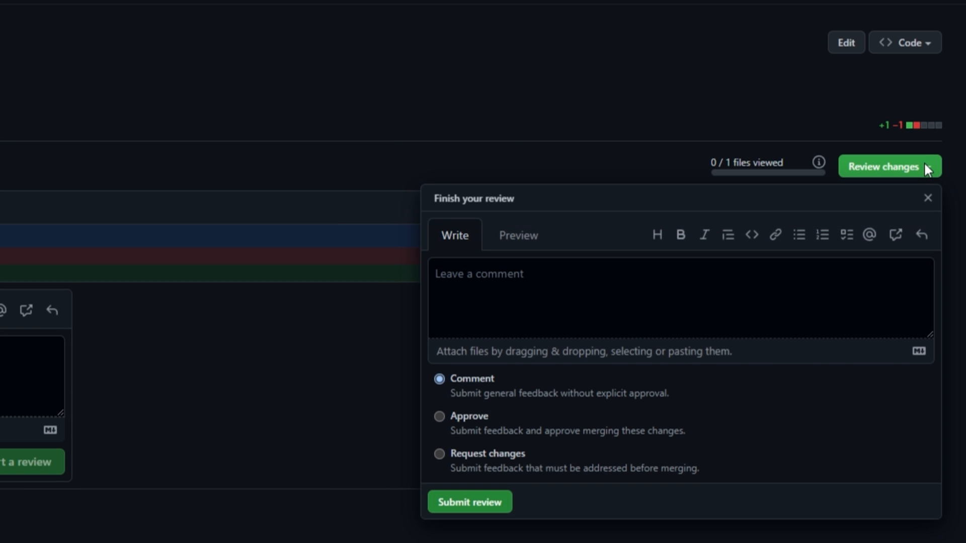
type("LGTM!")
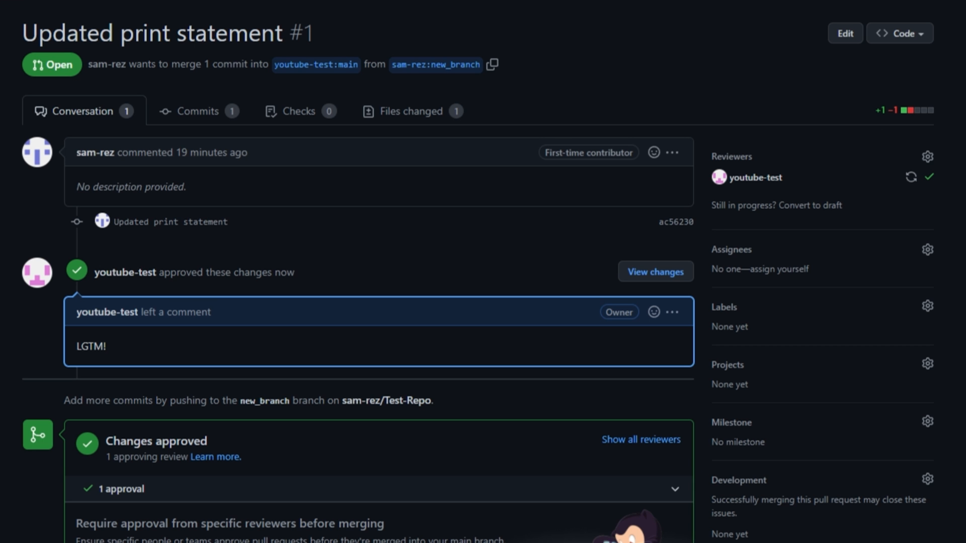
Merge pull request #1 into main, confirm the merge and return to the repository code.
scroll("down", 3)
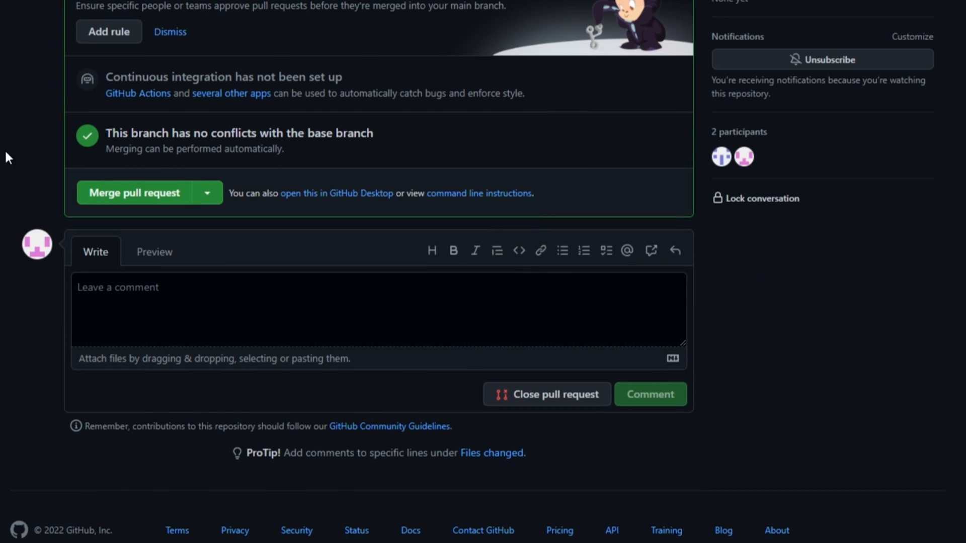
left_click(134, 193)
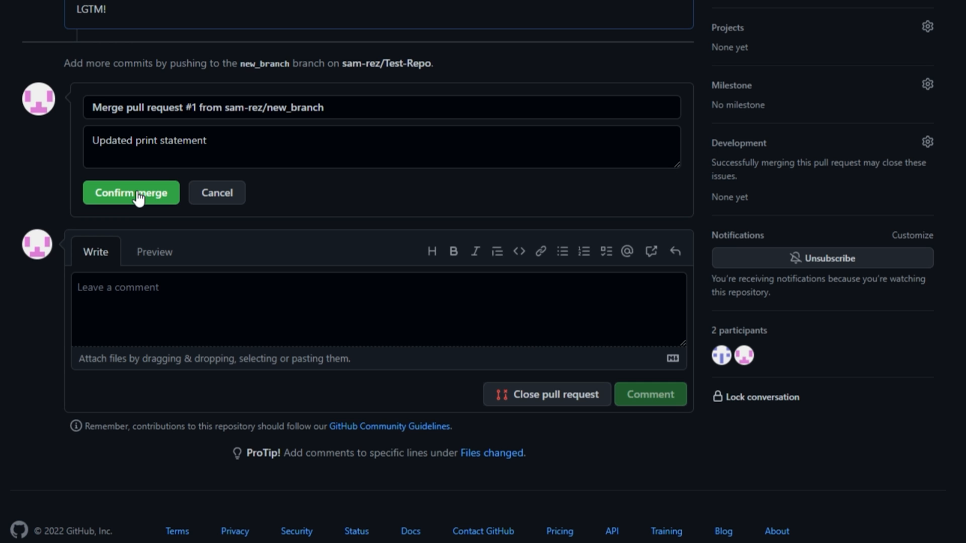
left_click(131, 194)
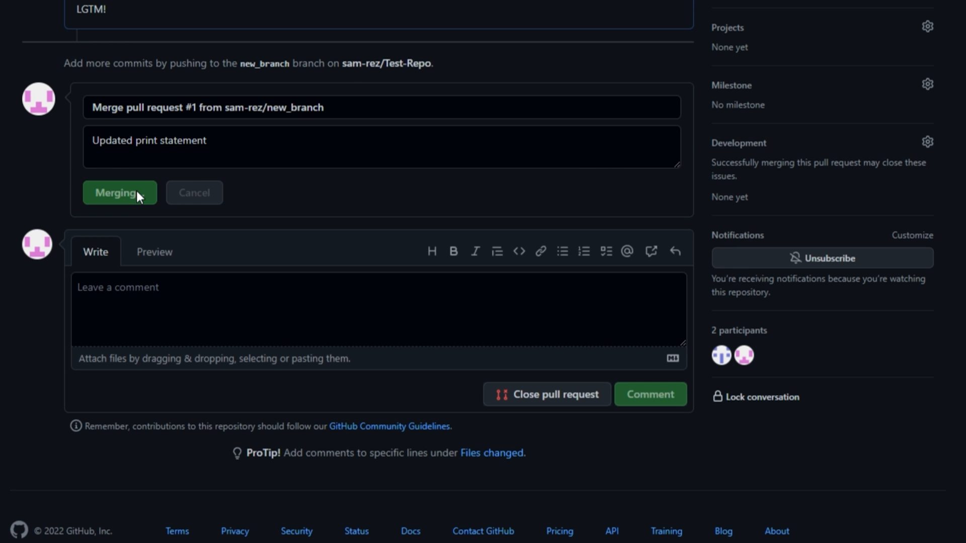
left_click(119, 192)
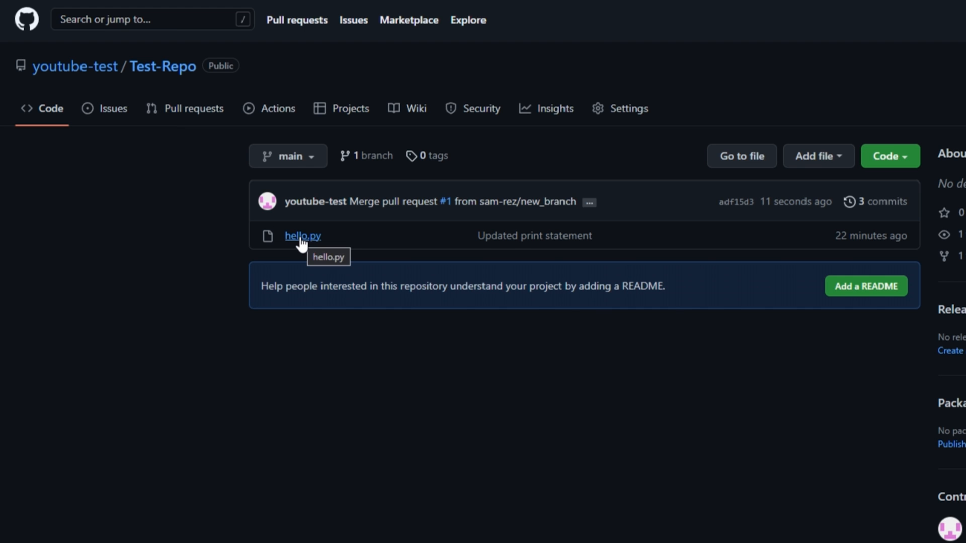
View hello.py on main showing print("Hello YouTube!").
left_click(303, 235)
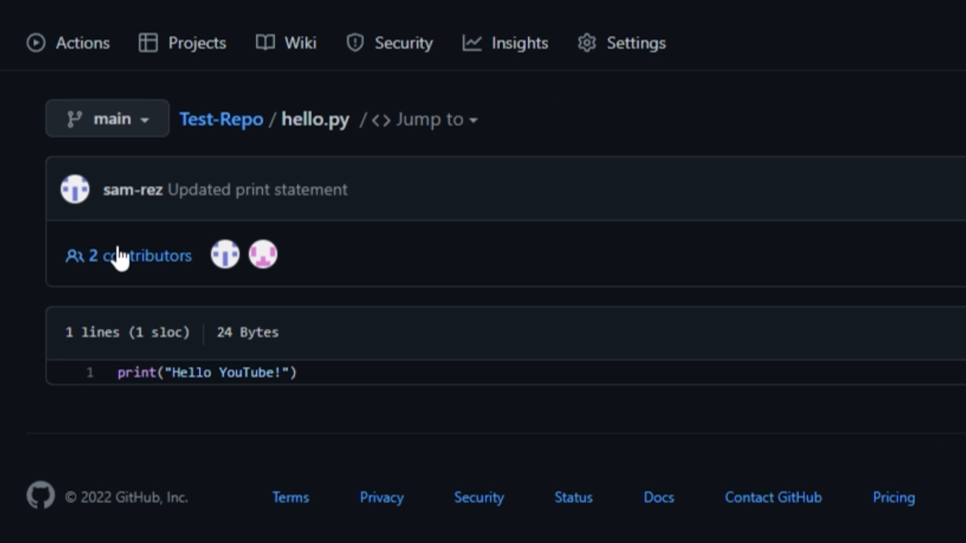
mouse_move(306, 378)
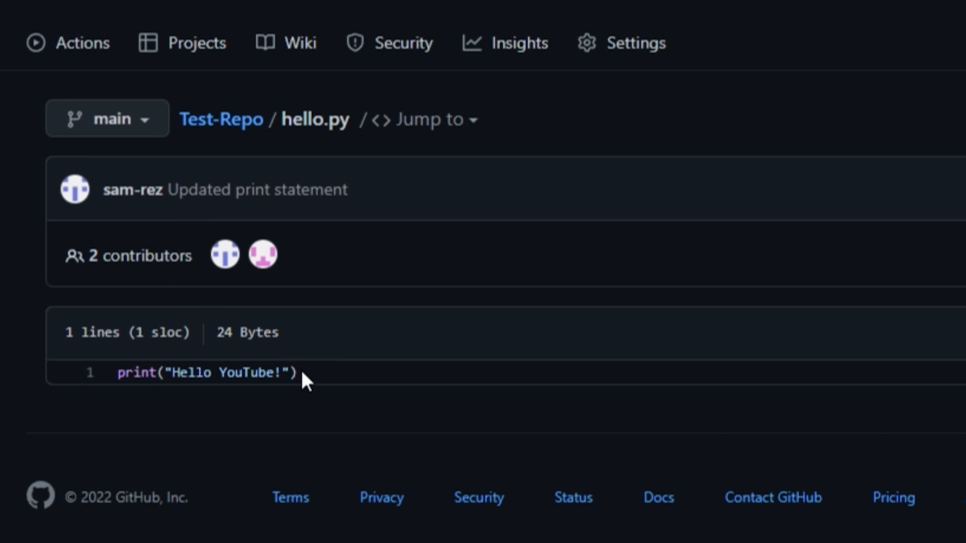